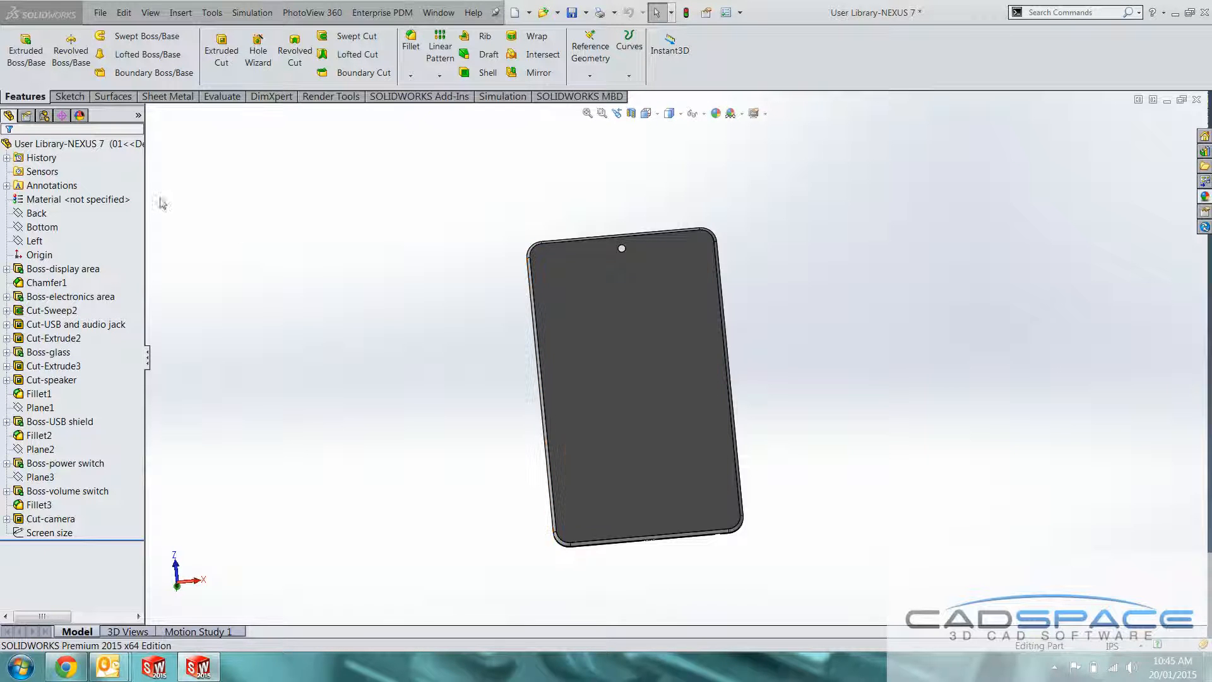
Create Split Line1 on the front face from the Screen size sketch rectangle
{"action": "left_click", "coordinate": [560, 349]}
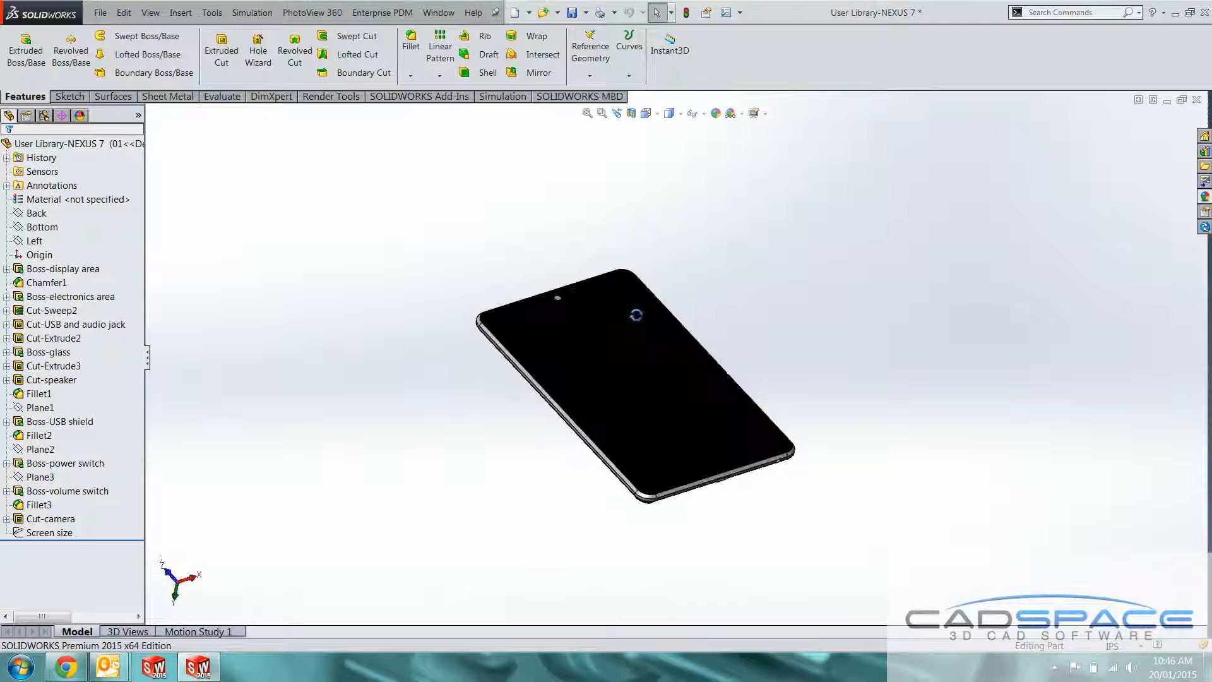
{"action": "left_click", "coordinate": [49, 531]}
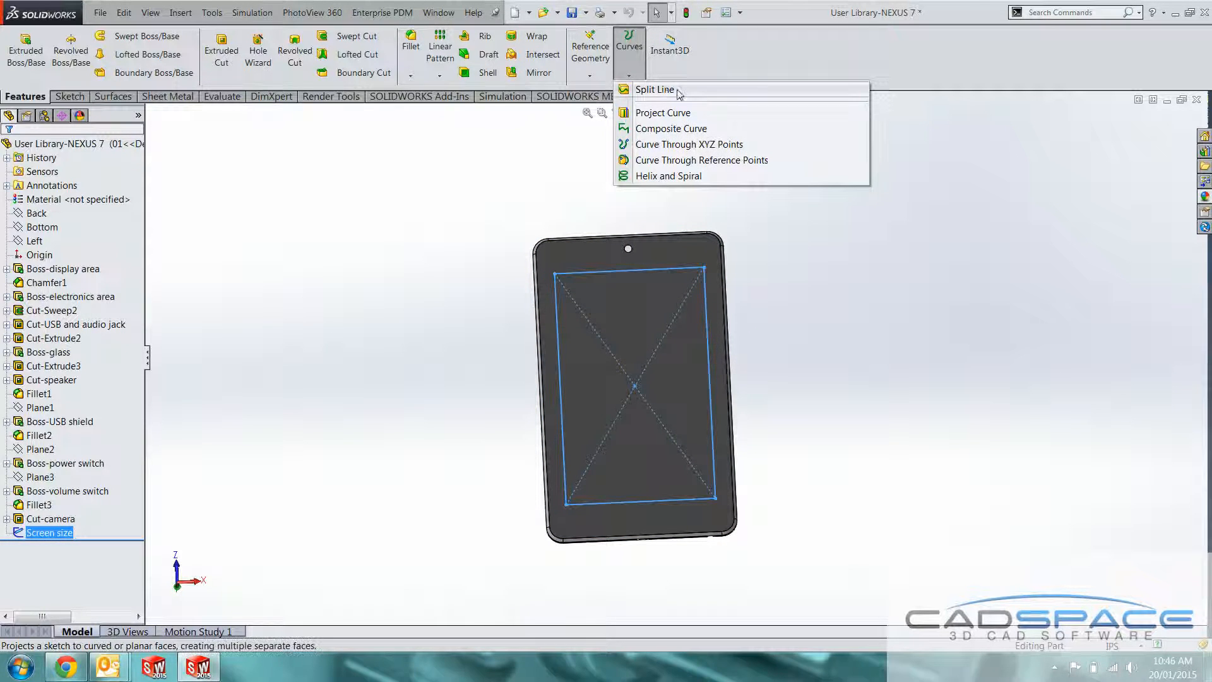
{"action": "left_click", "coordinate": [653, 89]}
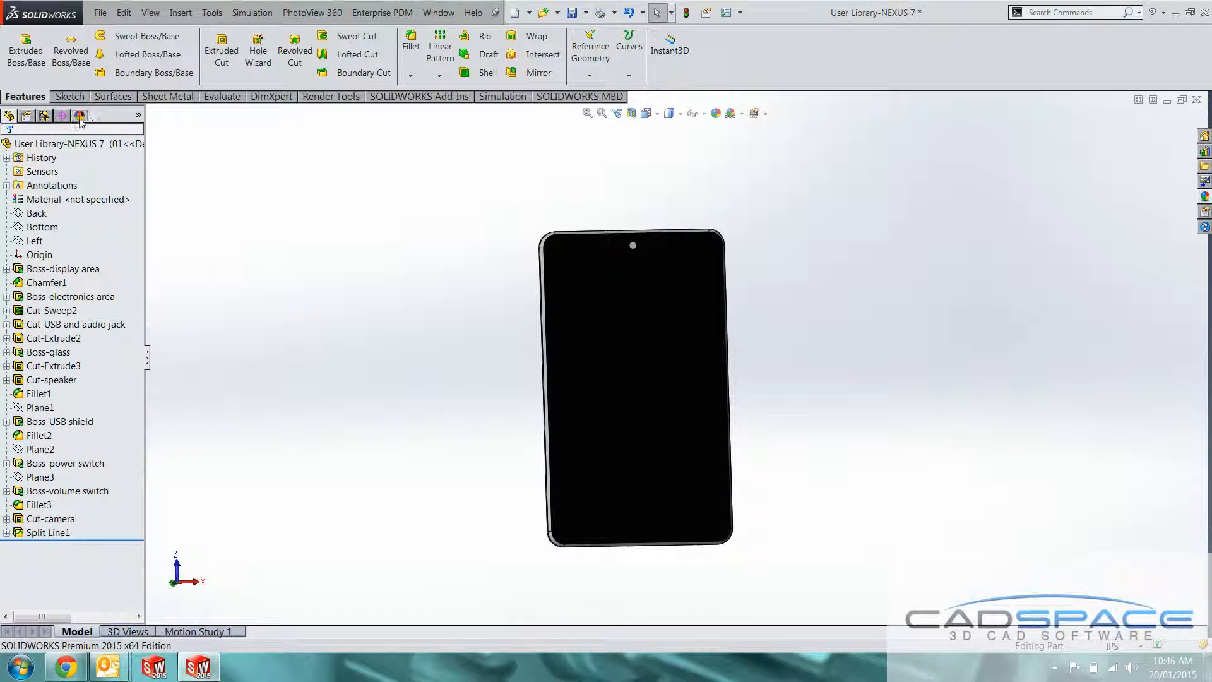
{"action": "mouse_move", "coordinate": [78, 115]}
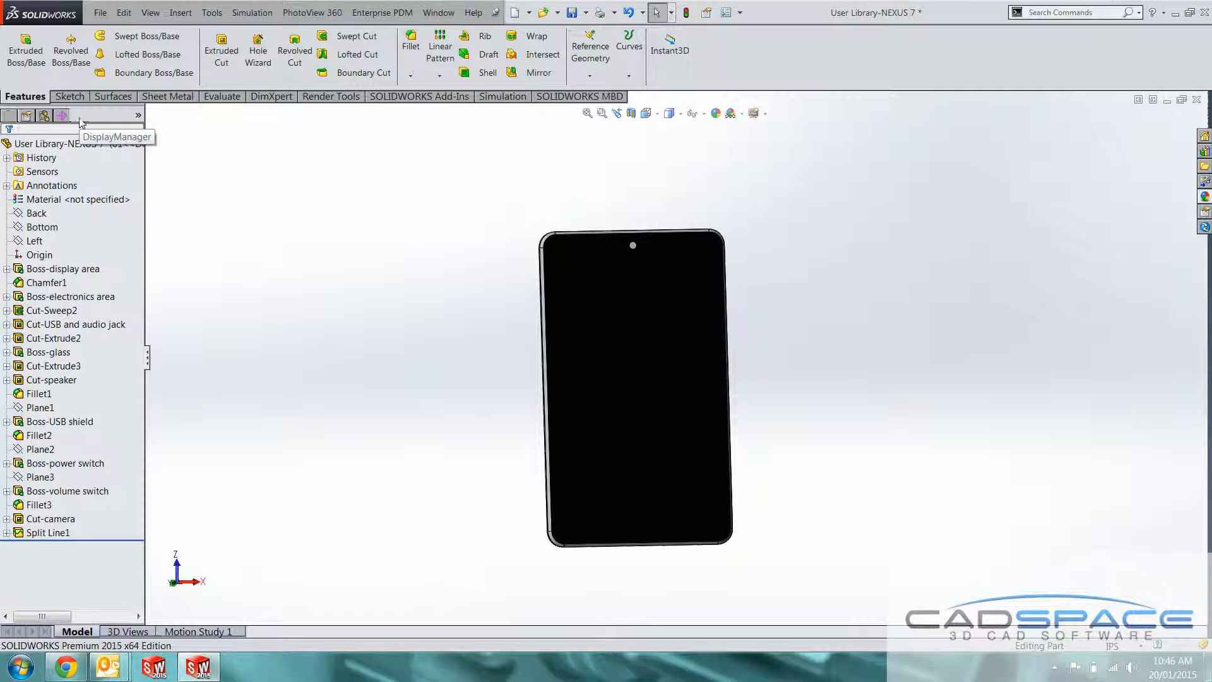
Start a new decal from the DisplayManager's Decals view
{"action": "left_click", "coordinate": [78, 114]}
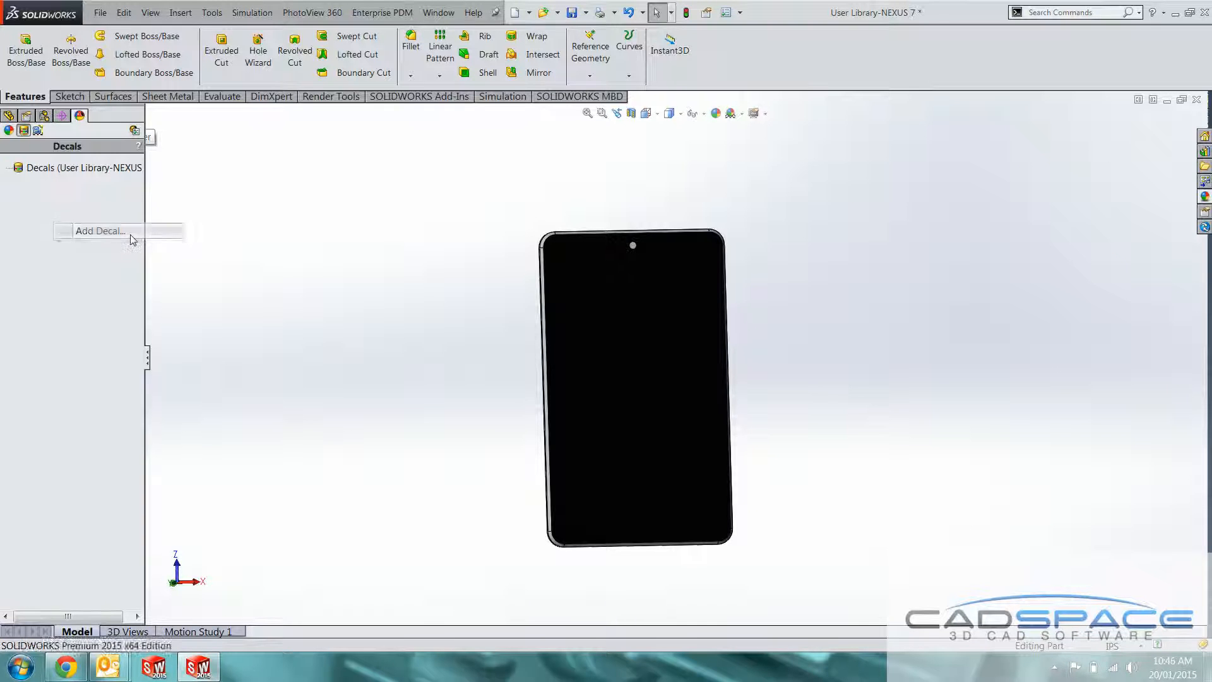
{"action": "left_click", "coordinate": [98, 230]}
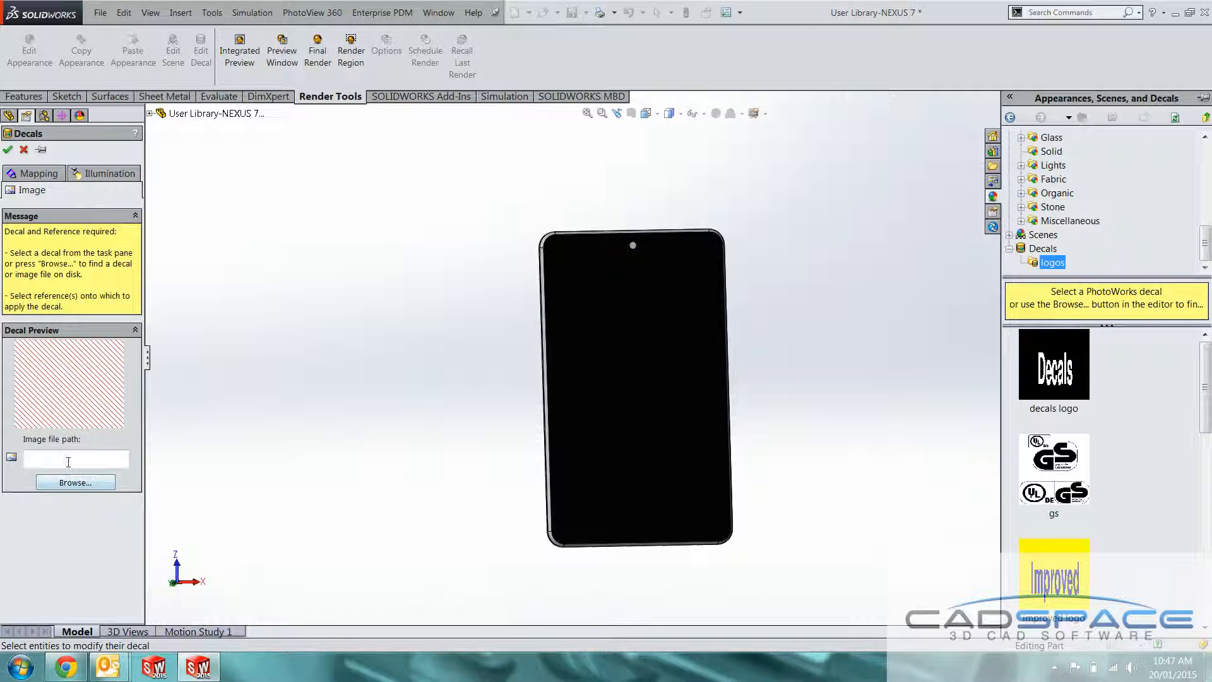
Load screen.png from the Desktop as the decal image
{"action": "left_click", "coordinate": [74, 481]}
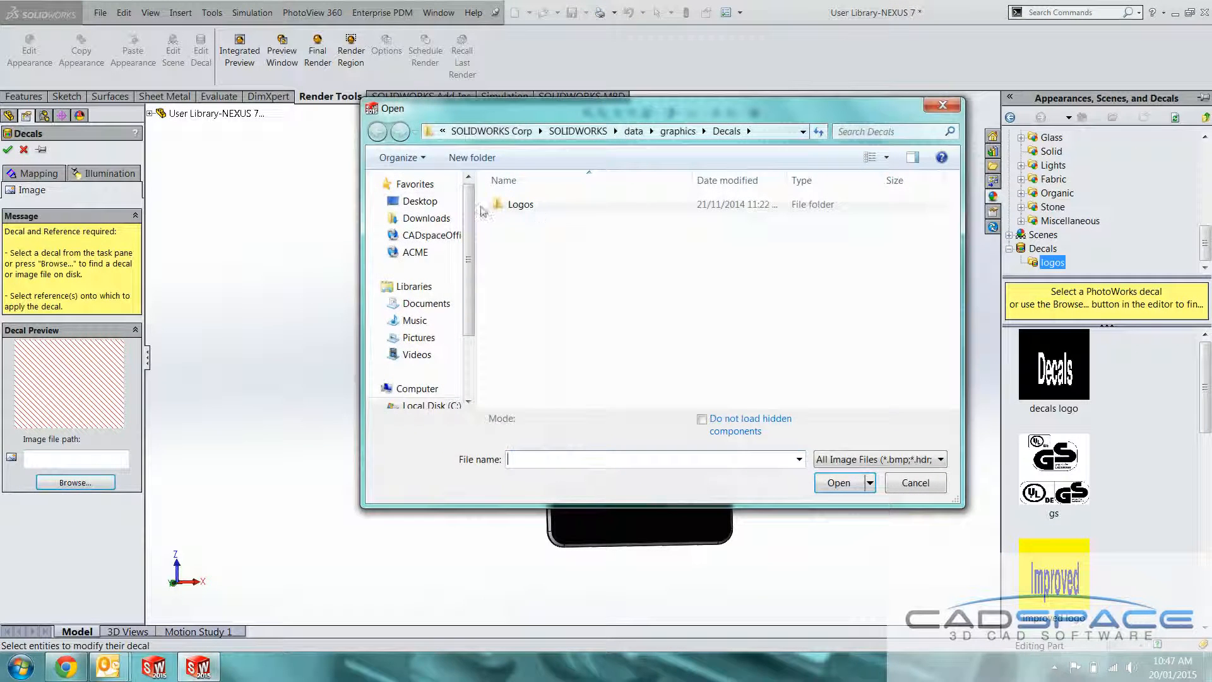
{"action": "left_click", "coordinate": [419, 201]}
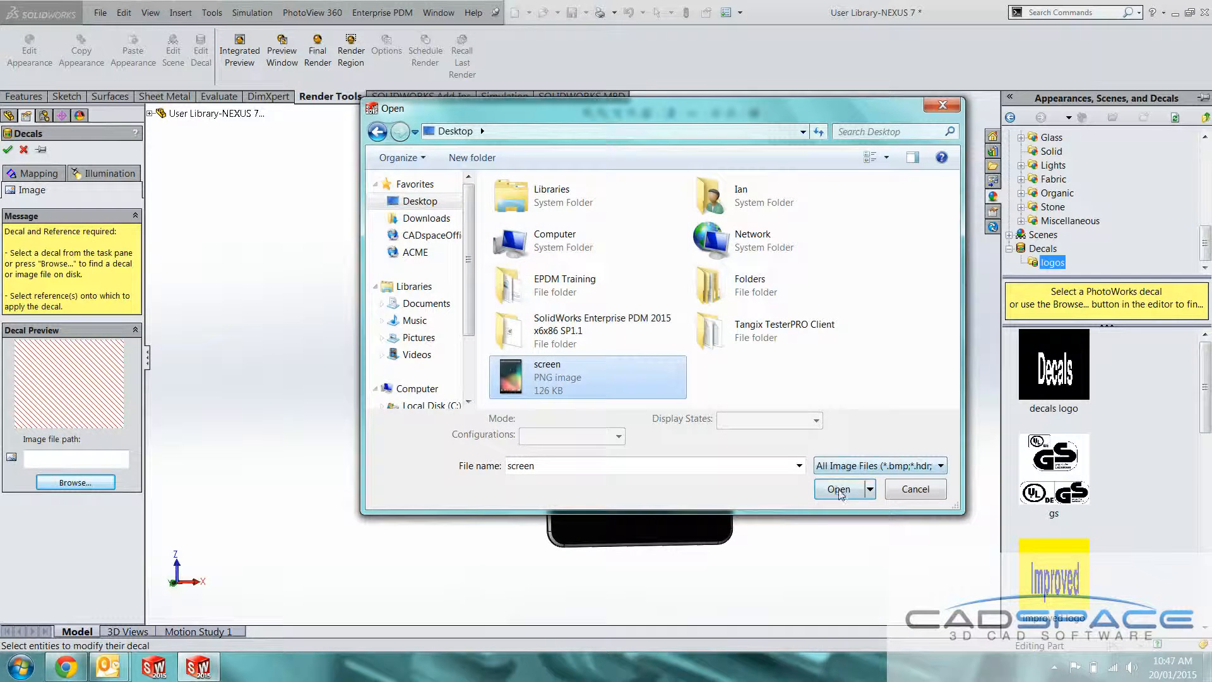
{"action": "left_click", "coordinate": [838, 489]}
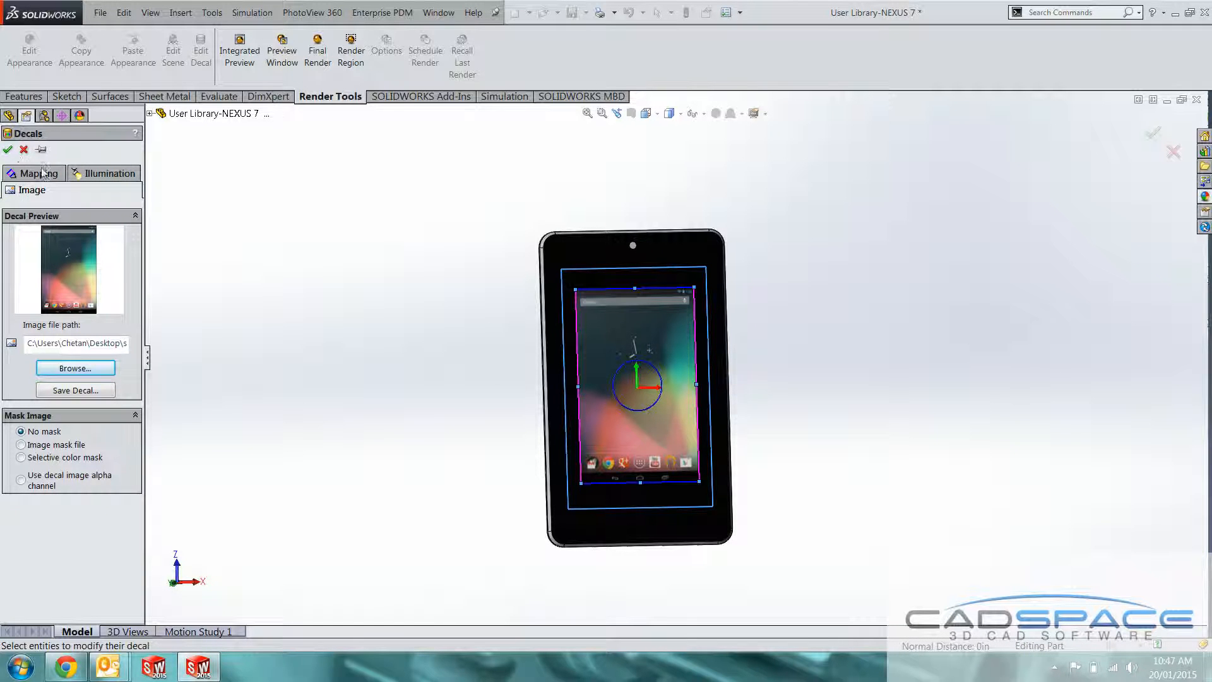
In Mapping, fit the decal's width and height to the selected screen face
{"action": "left_click", "coordinate": [36, 173]}
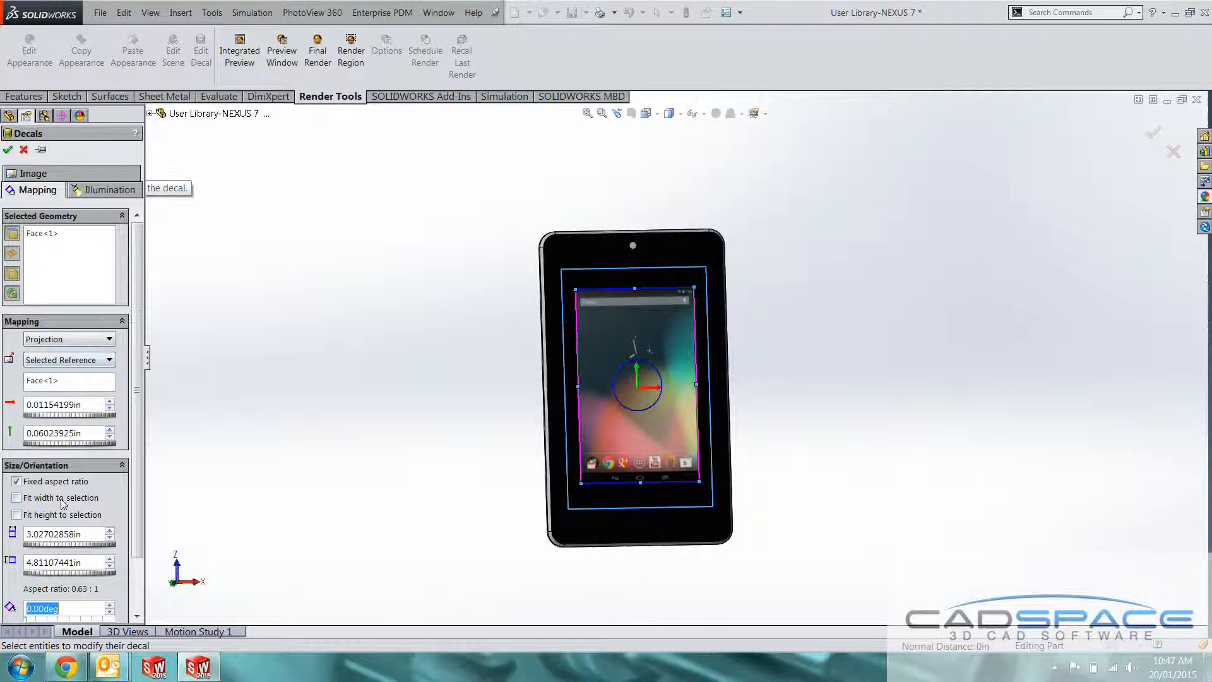
{"action": "left_click", "coordinate": [16, 515]}
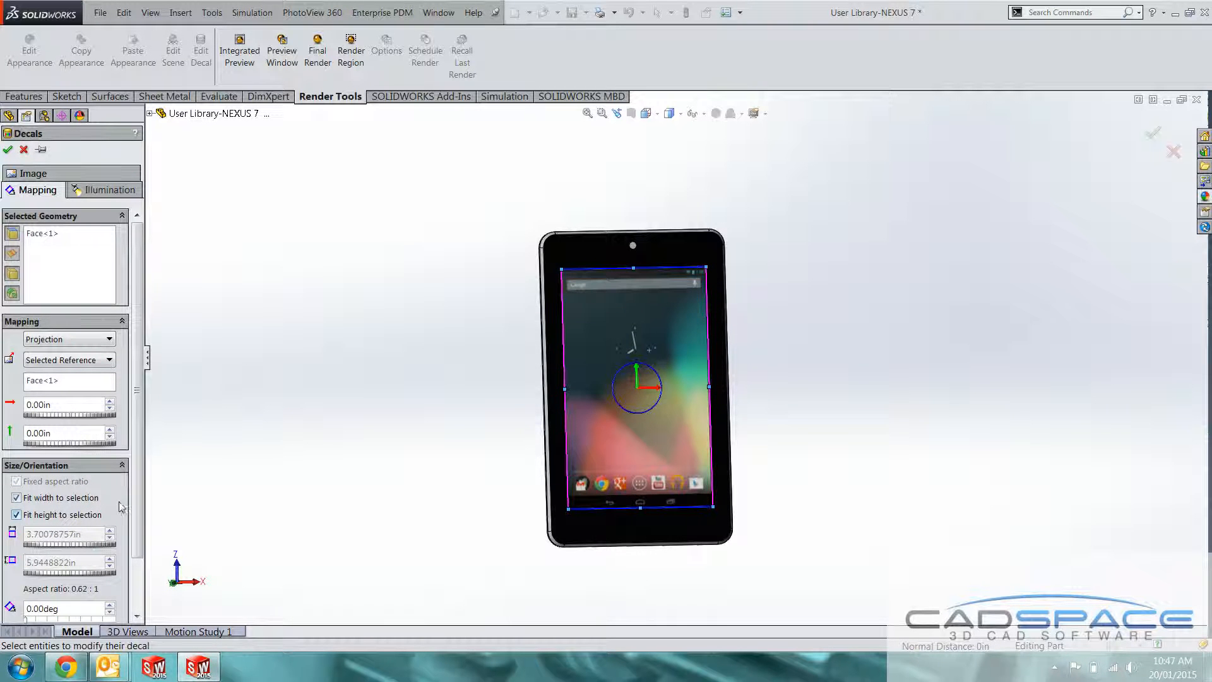
{"action": "scroll", "scroll_direction": "down", "scroll_amount": 3}
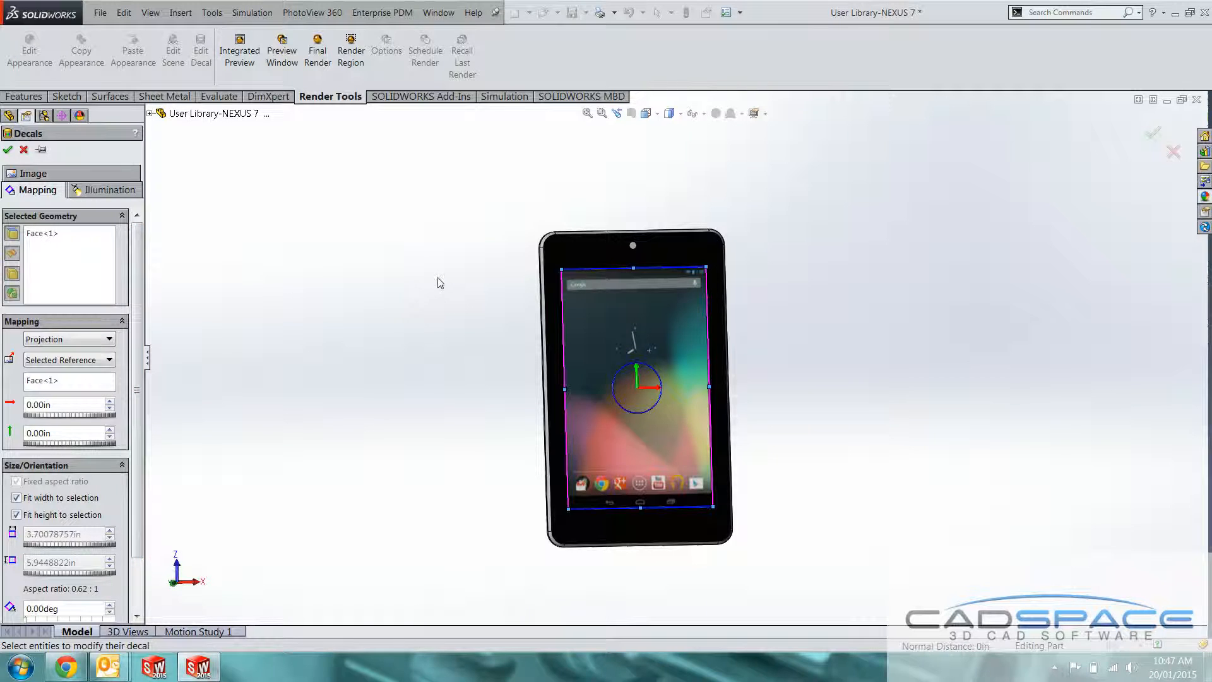
{"action": "mouse_move", "coordinate": [295, 325]}
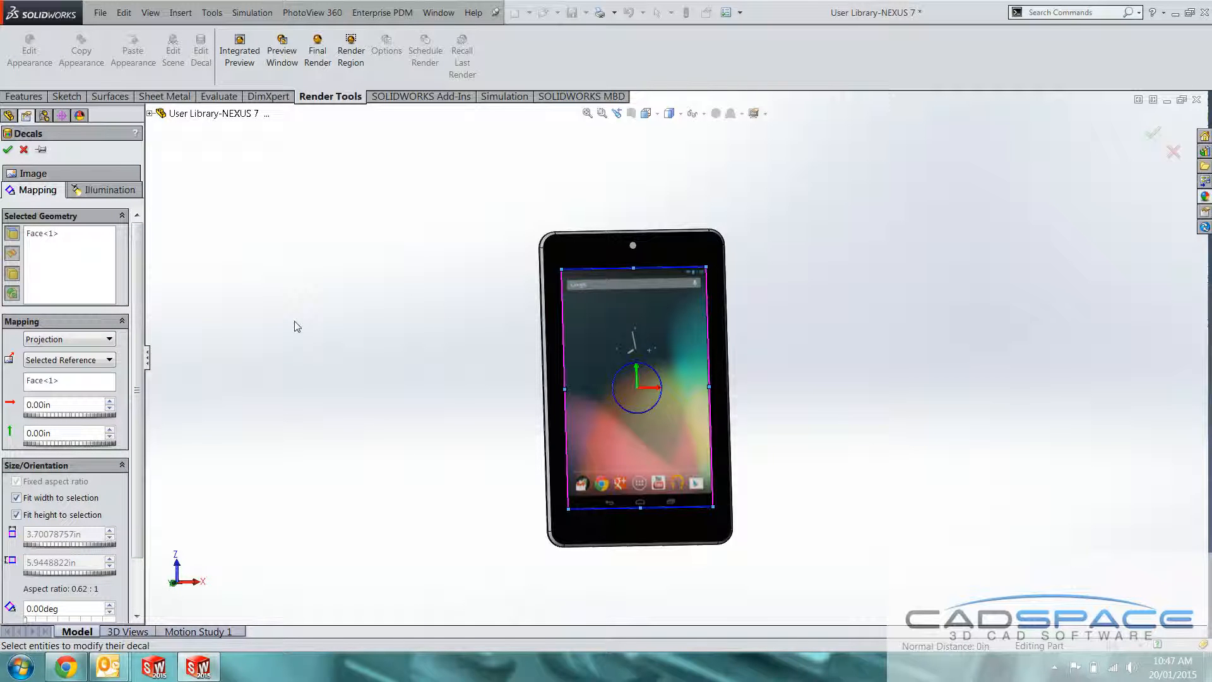
{"action": "mouse_move", "coordinate": [740, 366]}
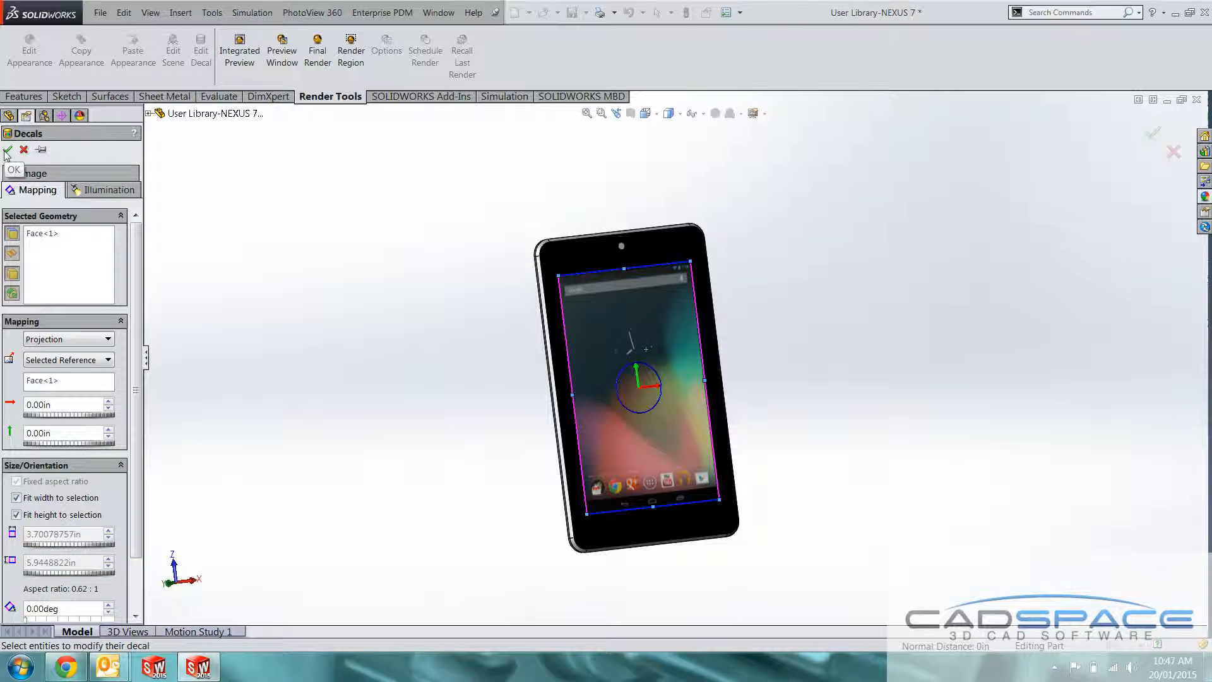
Confirm the screen decal so the screenshot covers the tablet's screen face
{"action": "left_click", "coordinate": [7, 150]}
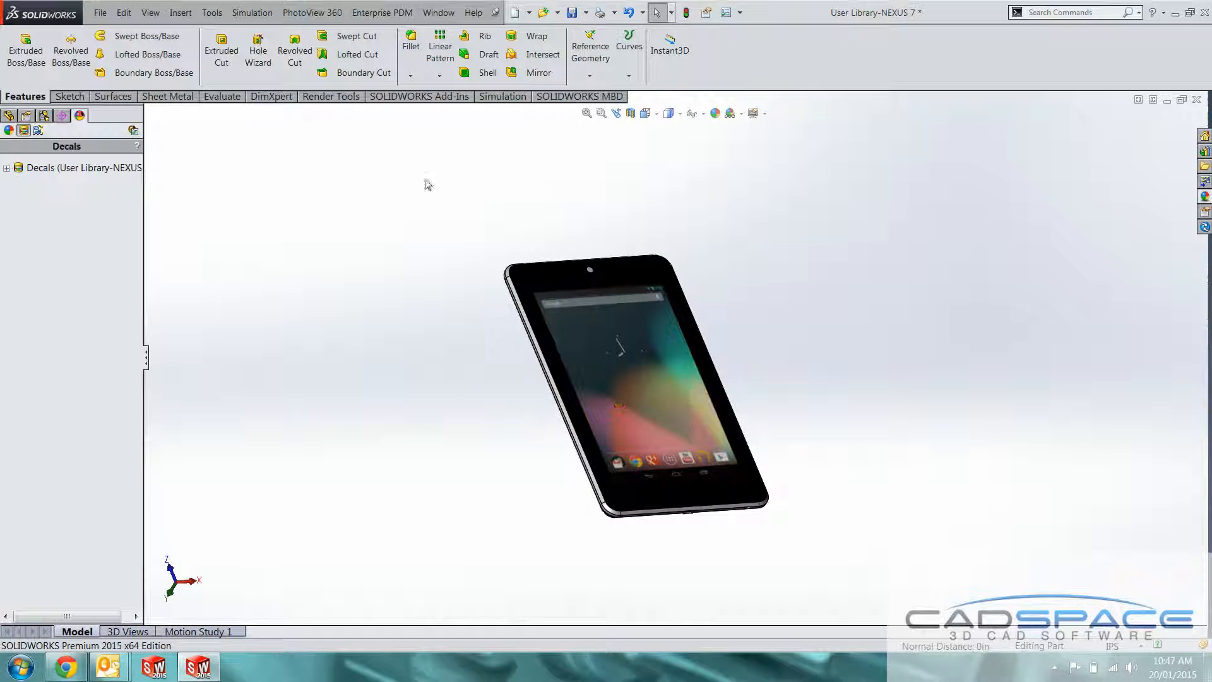
{"action": "left_click", "coordinate": [329, 96]}
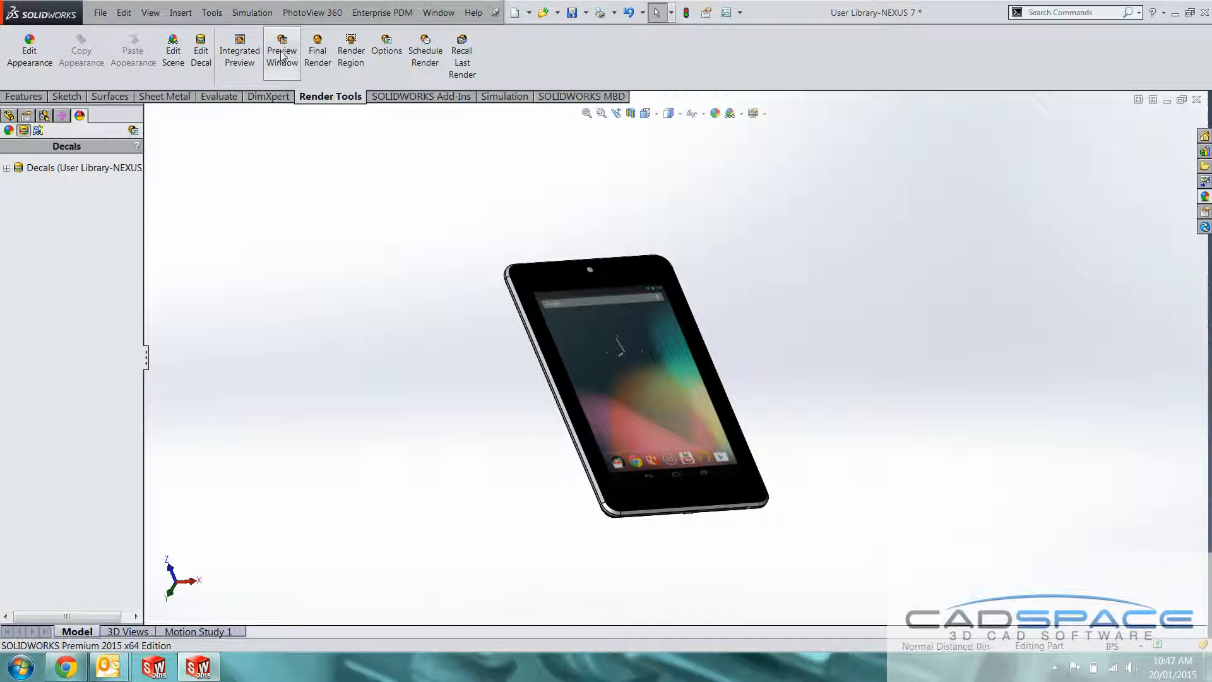
Launch the PhotoView 360 Preview Window to render the tablet live
{"action": "left_click", "coordinate": [281, 53]}
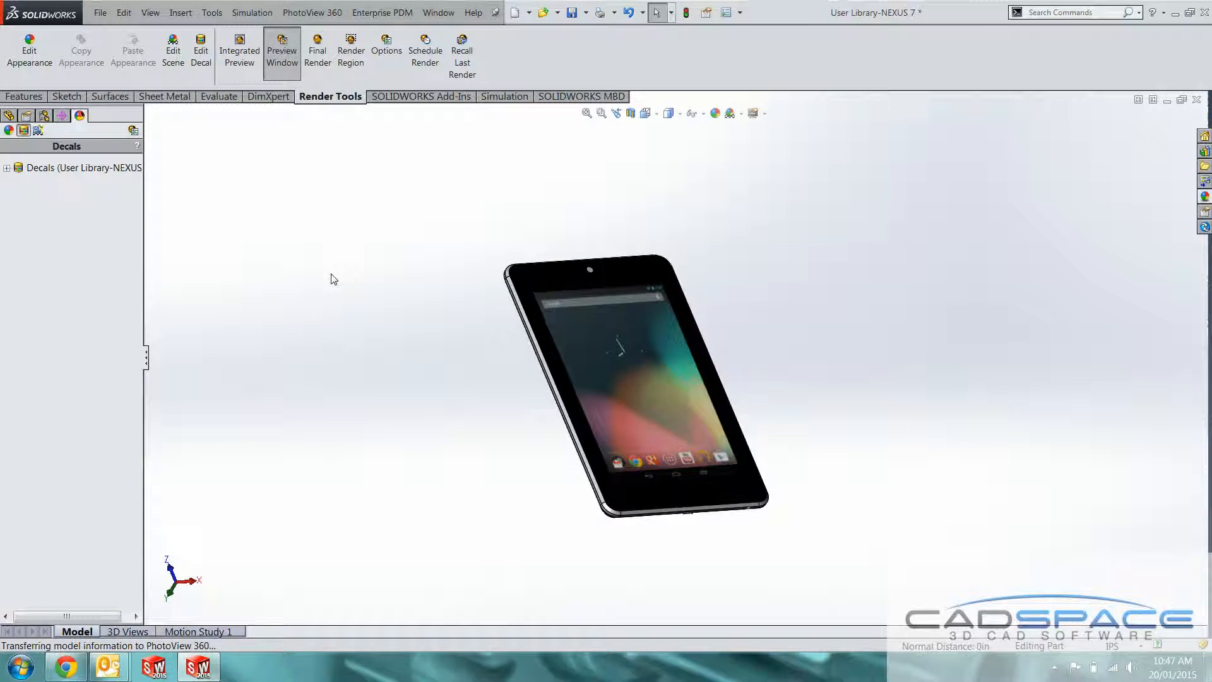
{"action": "left_click", "coordinate": [281, 55]}
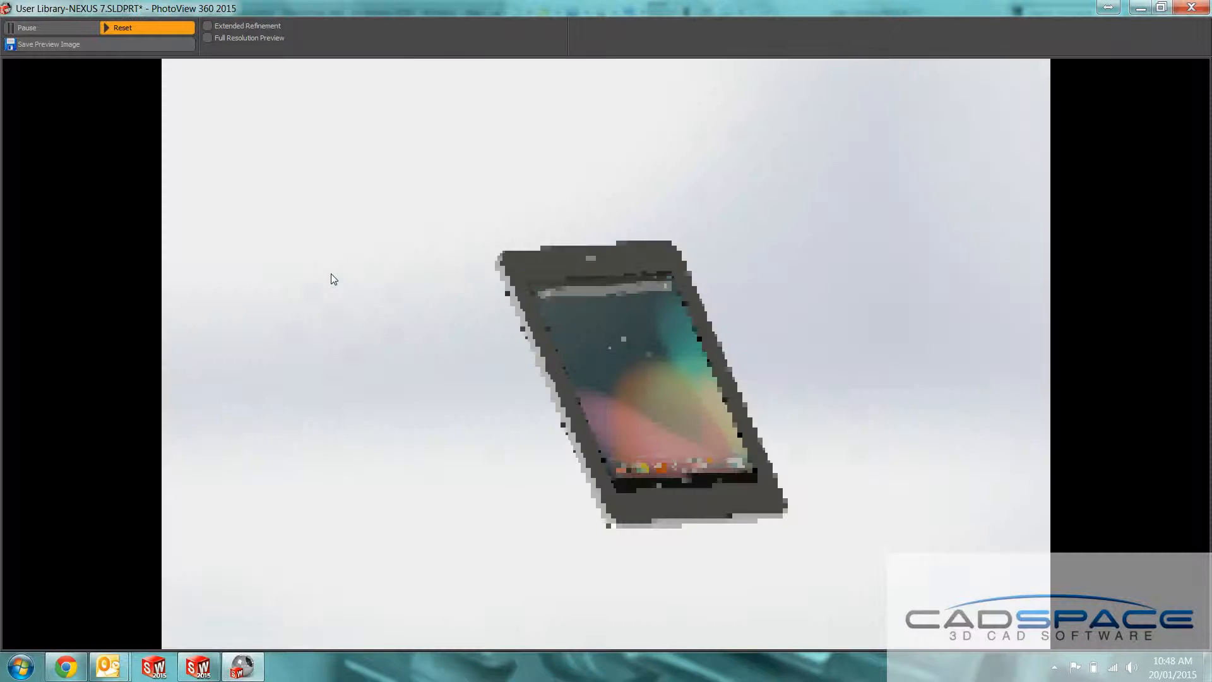